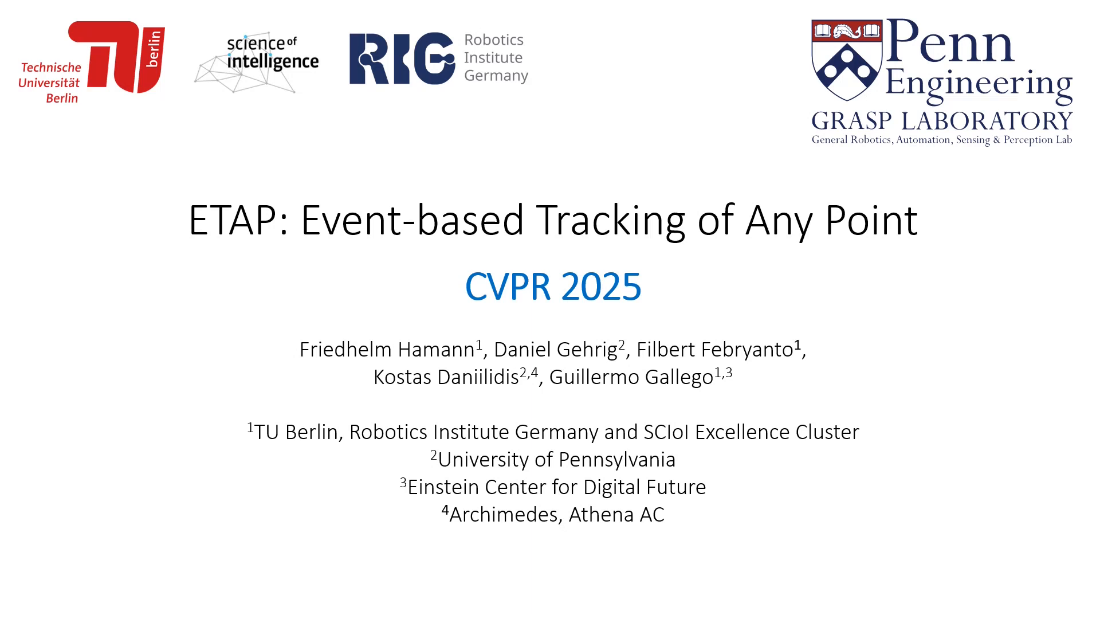
key("right")
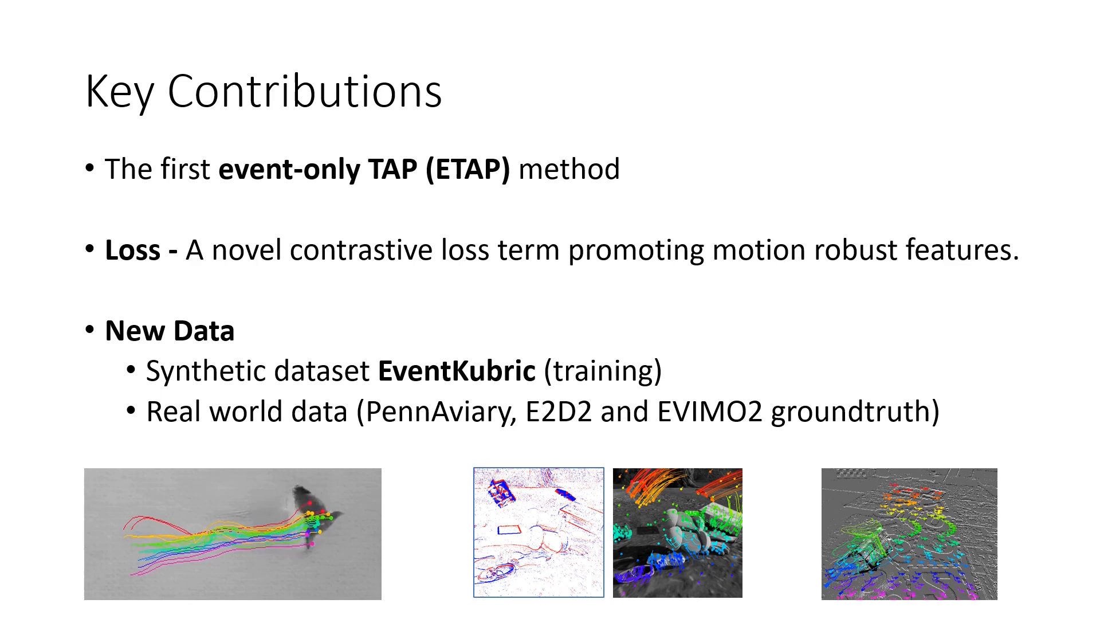
key("Right")
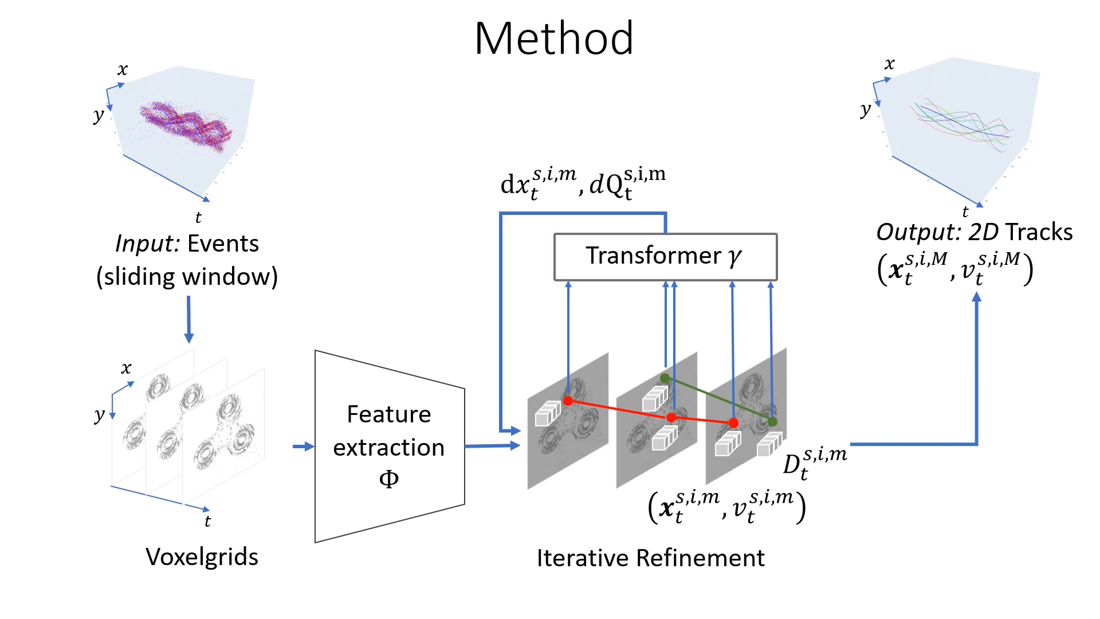
key("Right")
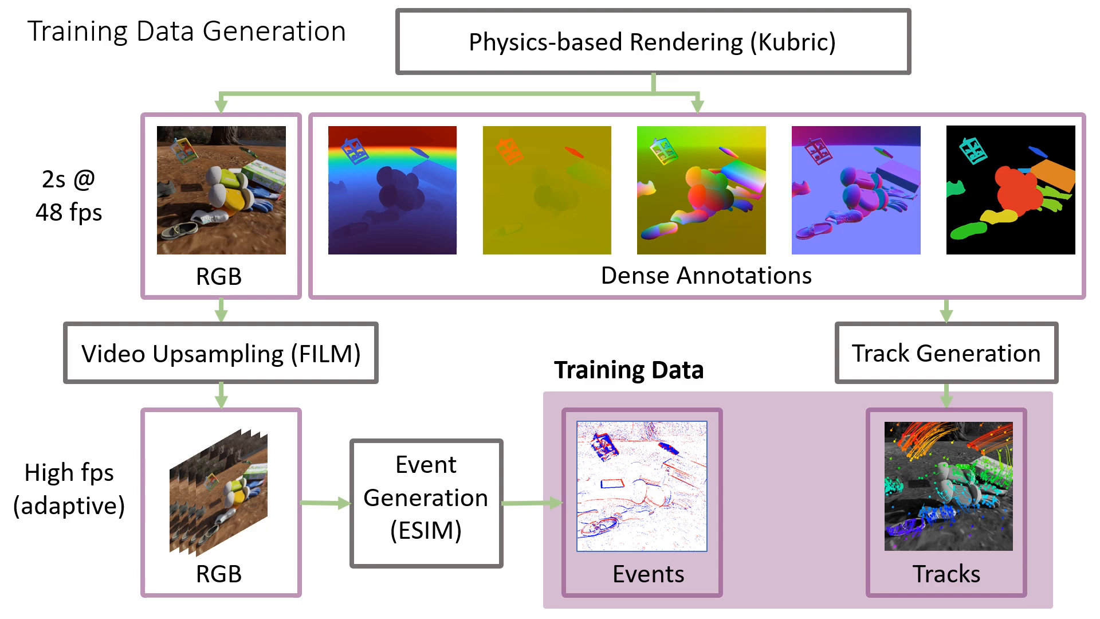
key("right")
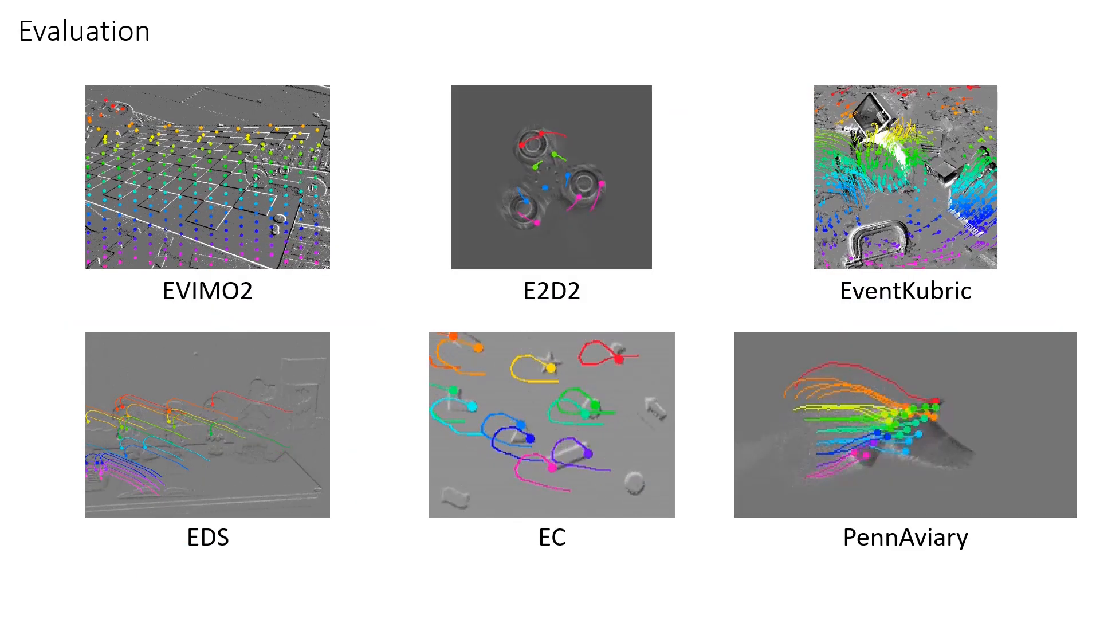